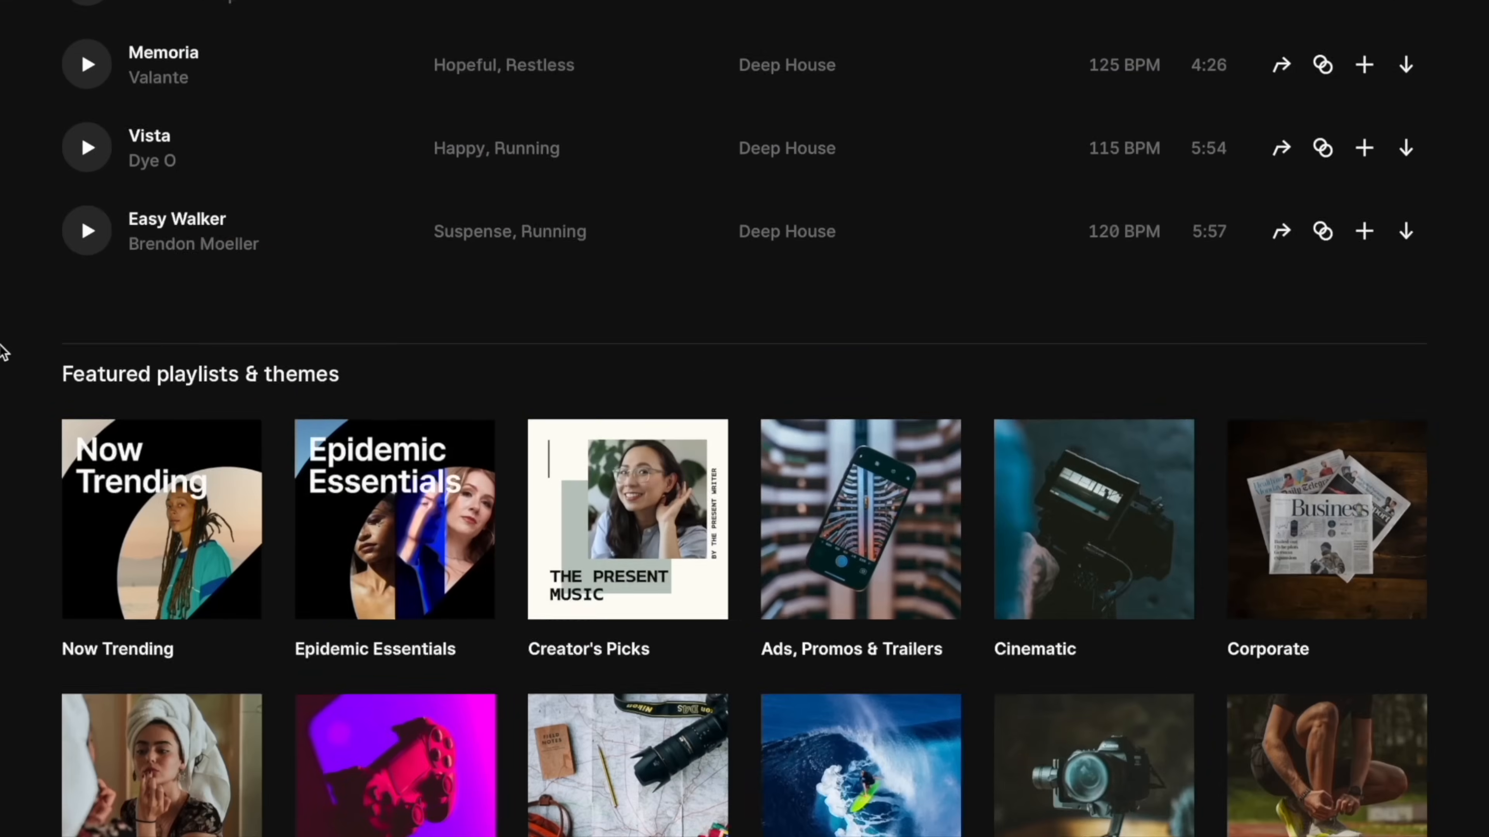
# - Scroll the Deep House tracks, then show the Graphics keyword collection in the library
pyautogui.scroll(-3)
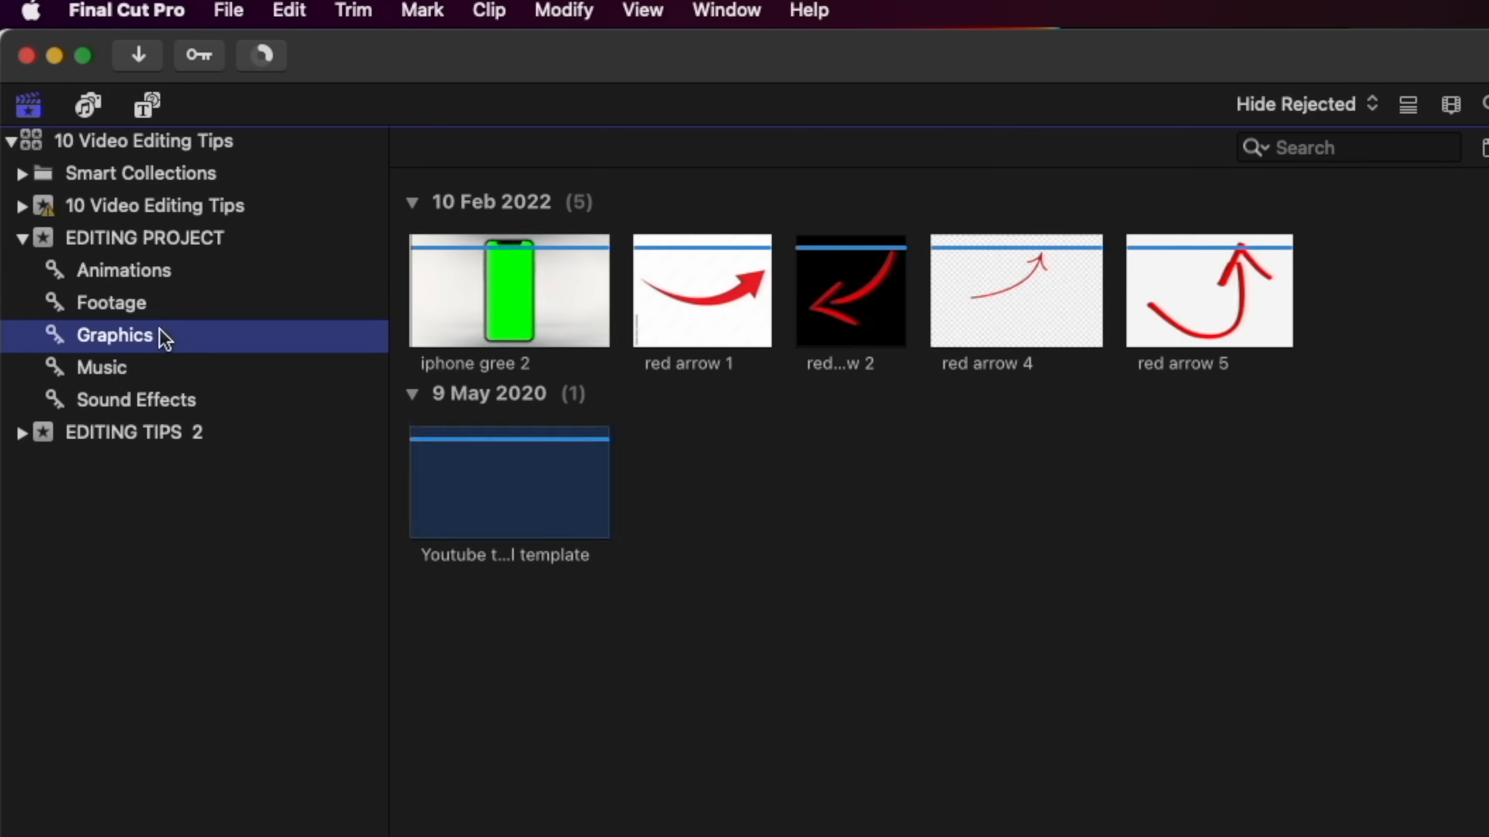
pyautogui.click(99, 367)
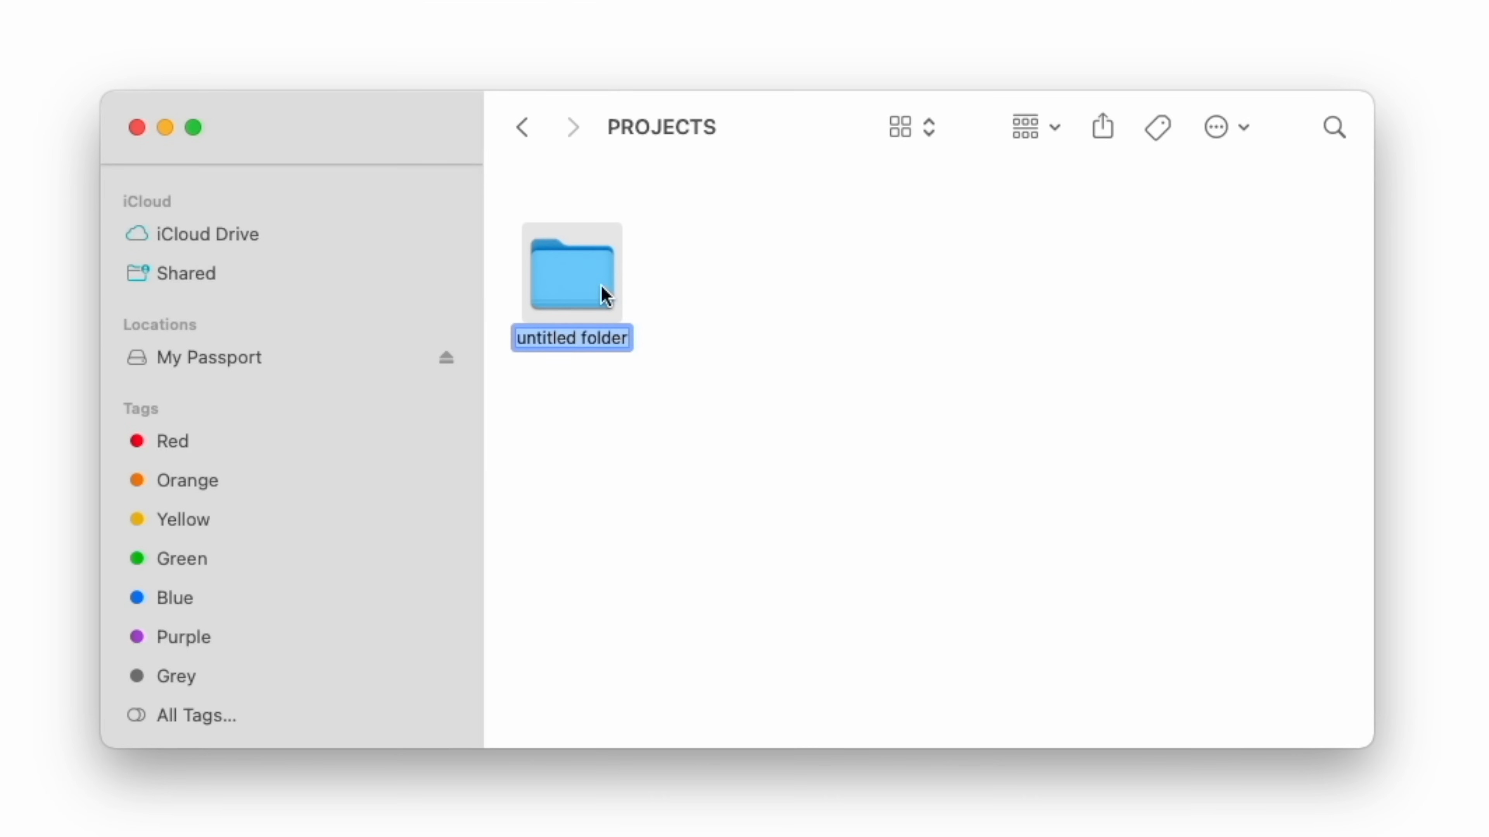
# - Name the new folder '10 Video Editing Tips every Editor Should Know'
pyautogui.write('10 Video Editing Tips eve')
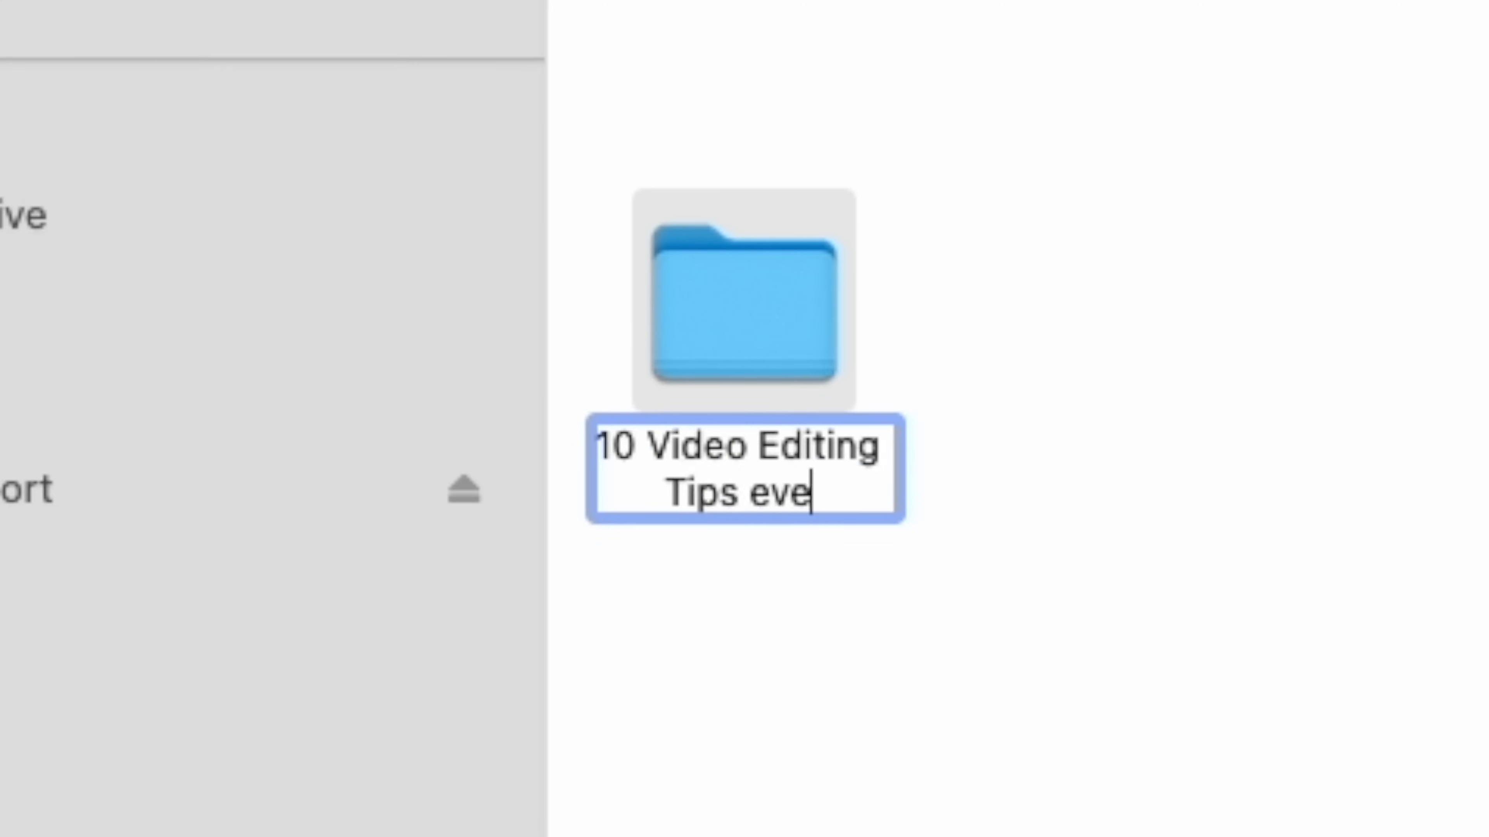
pyautogui.write('ry Editor Should Know')
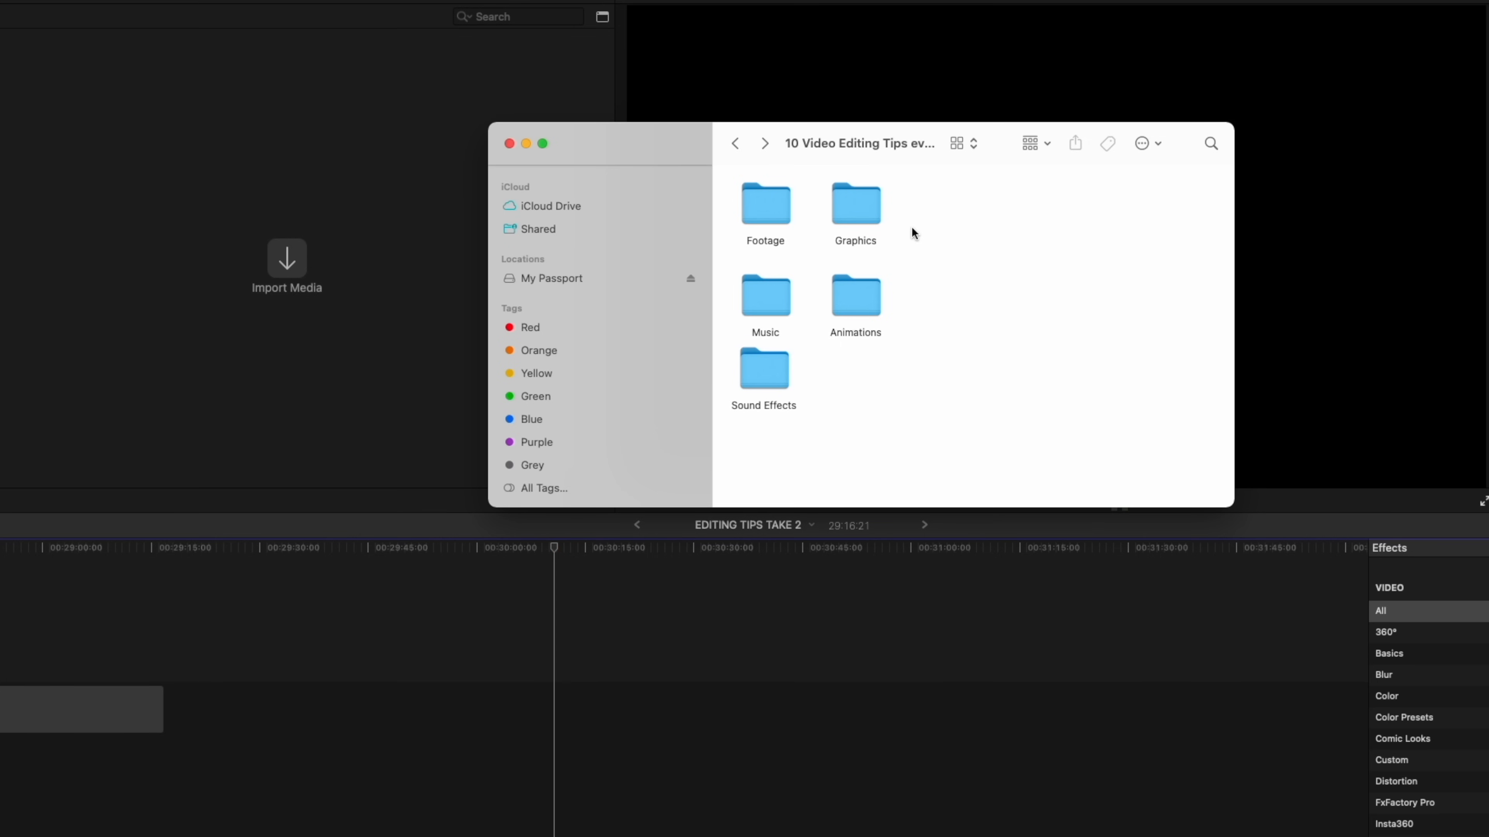
pyautogui.moveTo(970, 202)
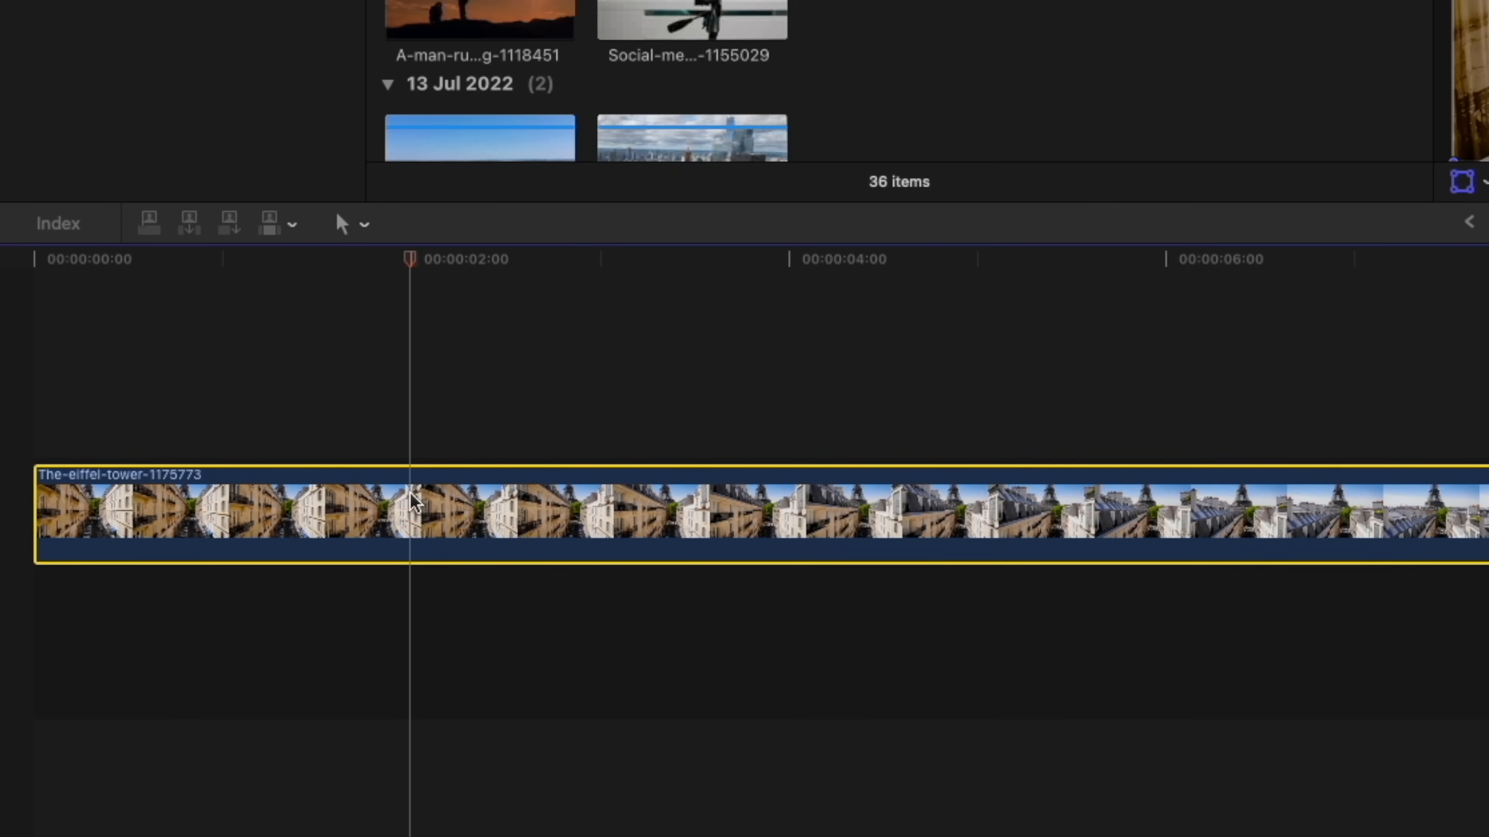
# - Blade the clip's speed at 2 s and 10 s, then choose a speed for the middle section
pyautogui.press('shift+b')
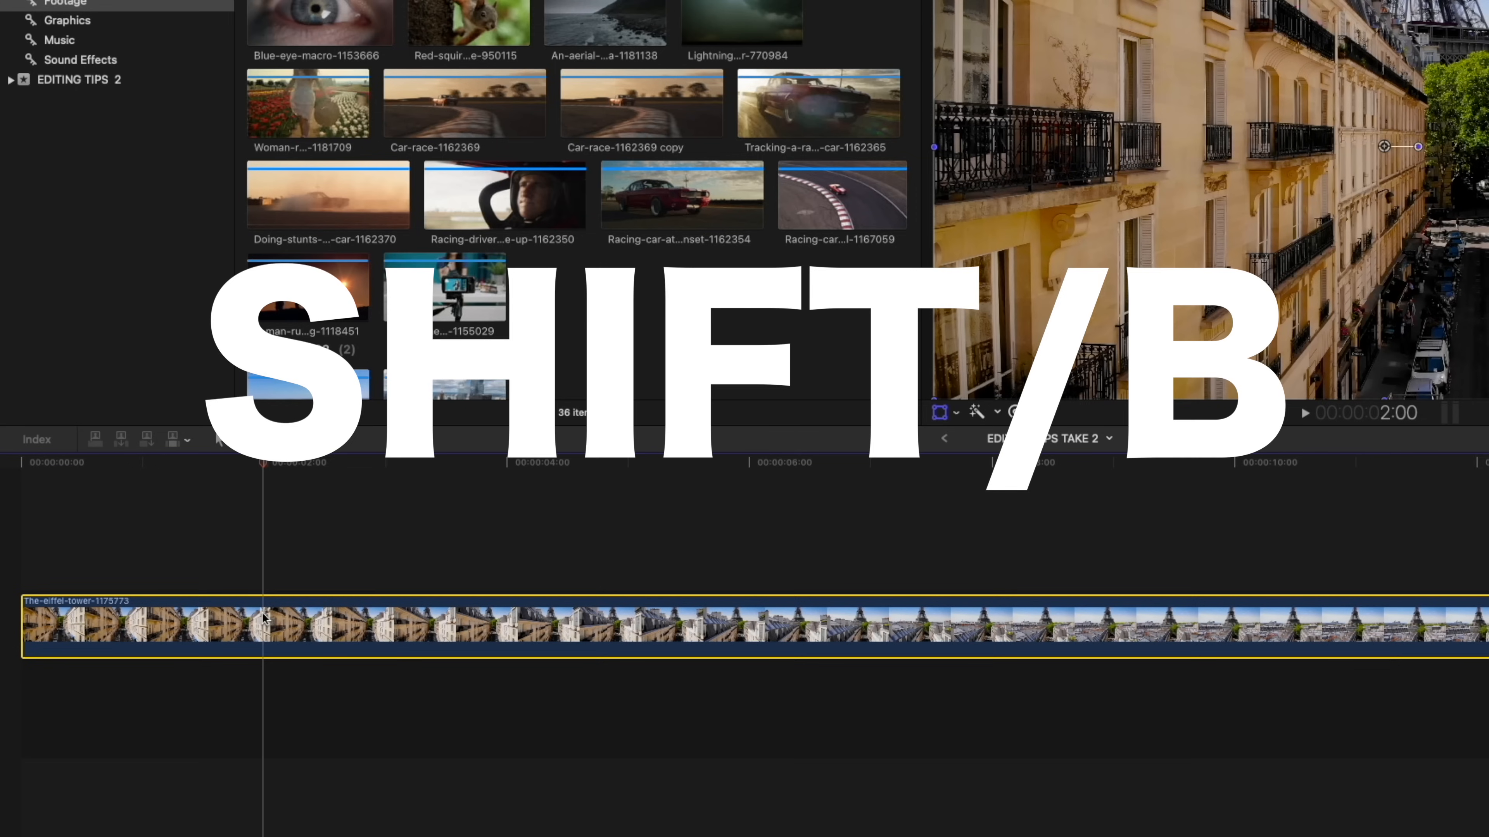
pyautogui.press('shift+b')
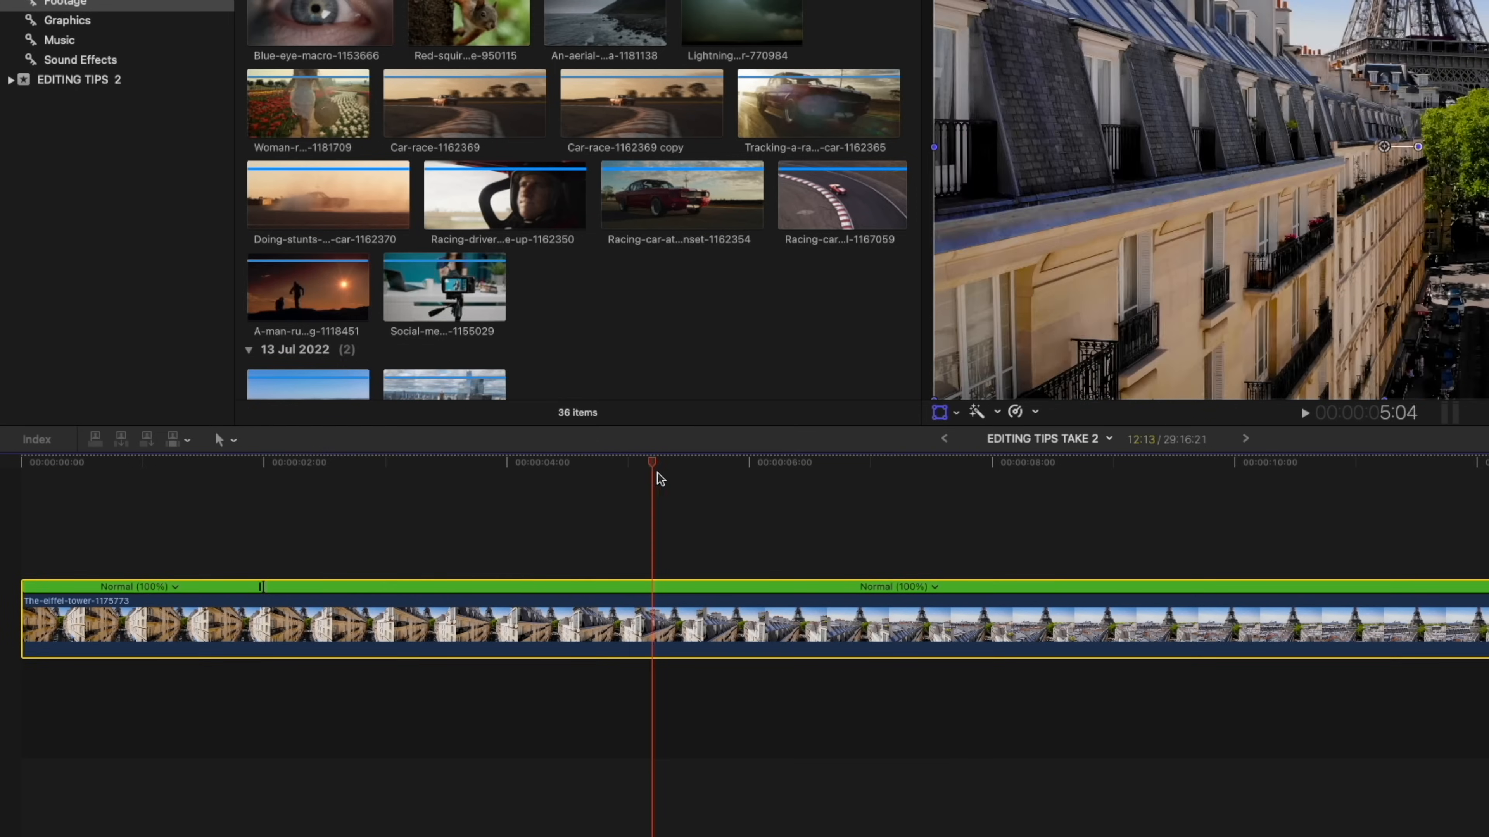
pyautogui.press('shift+b')
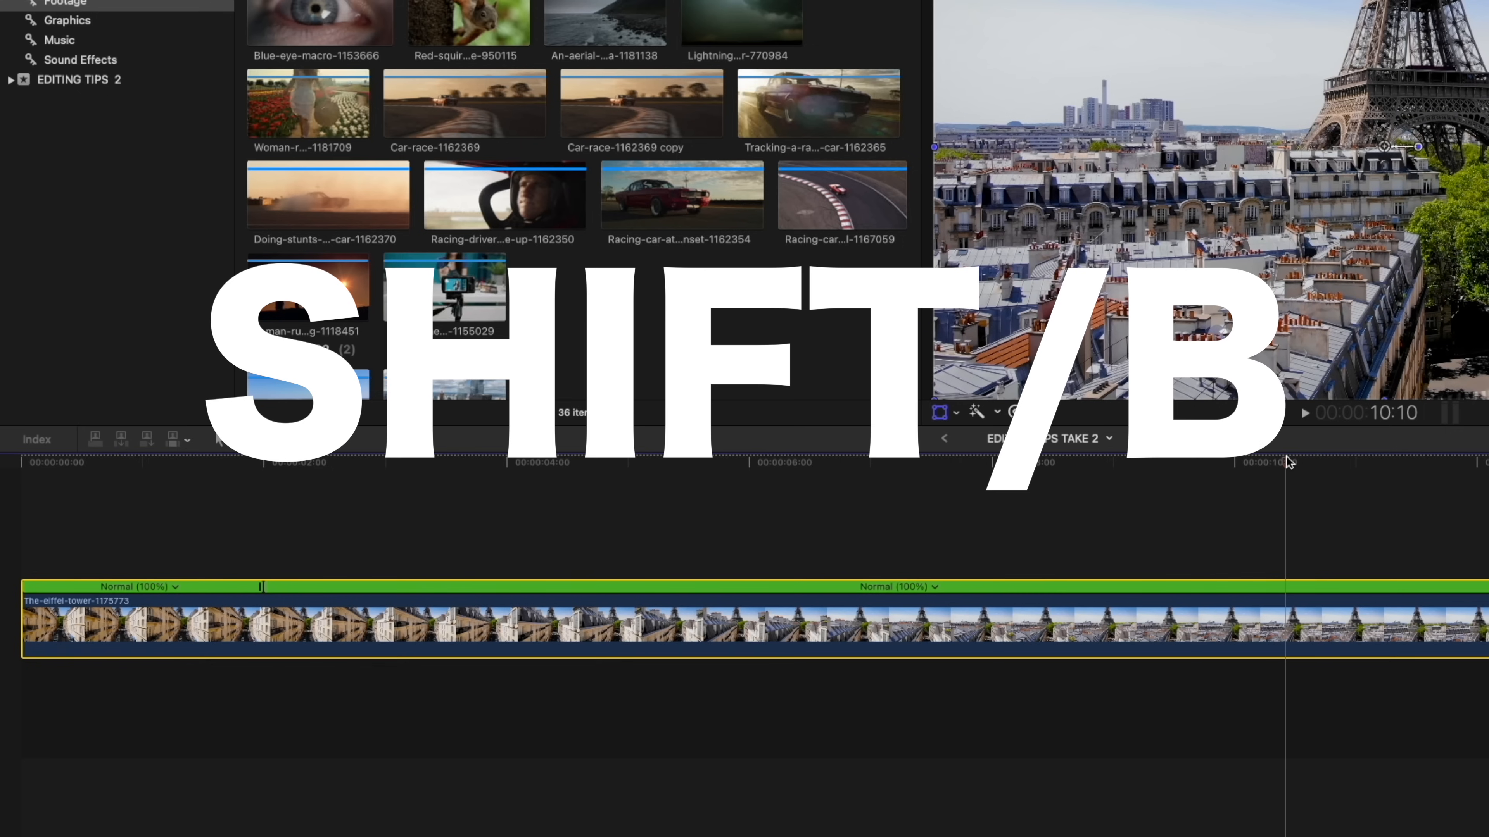
pyautogui.press('shift+b')
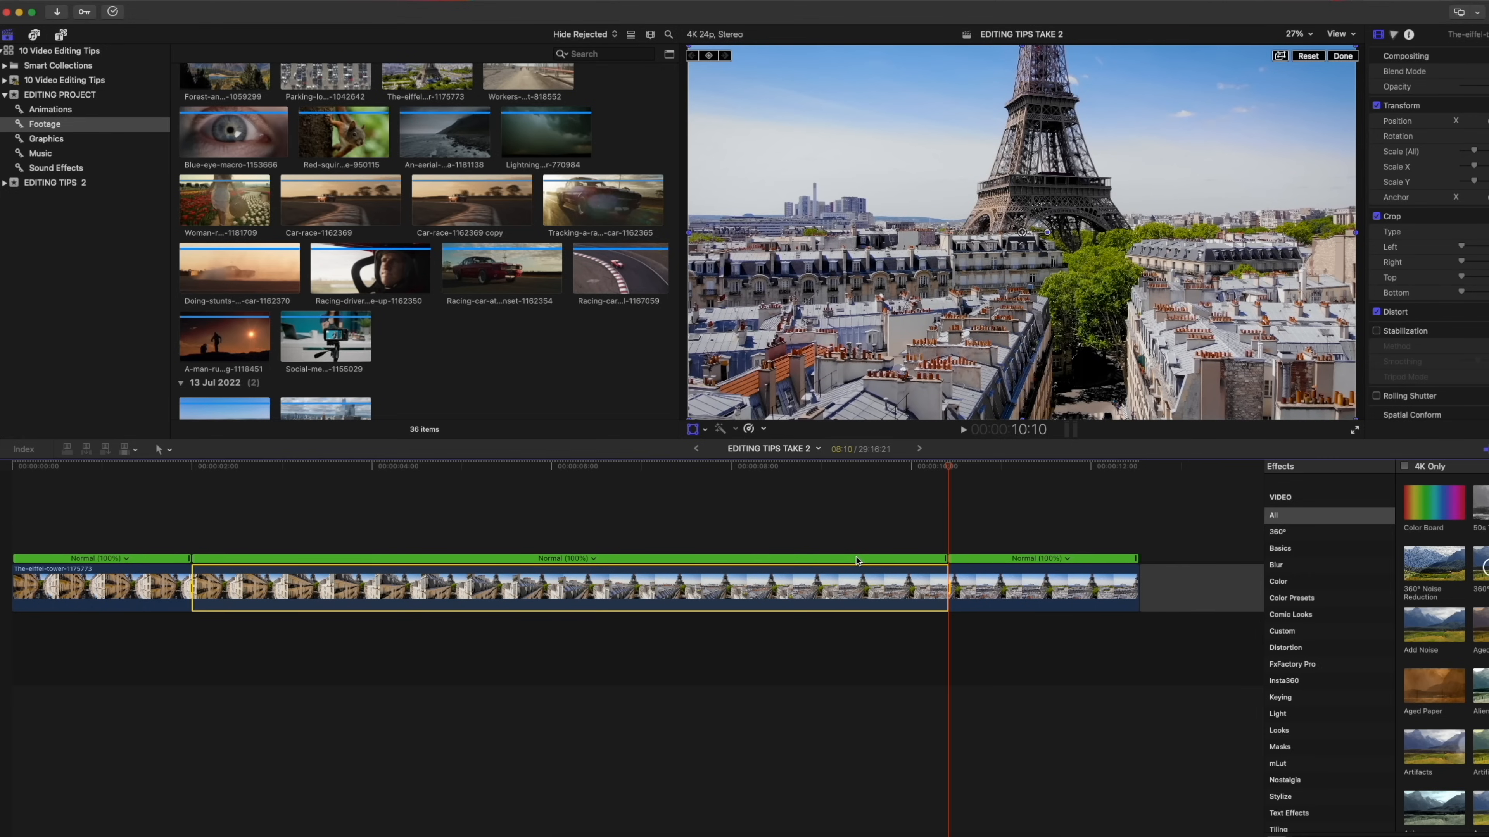
pyautogui.click(591, 558)
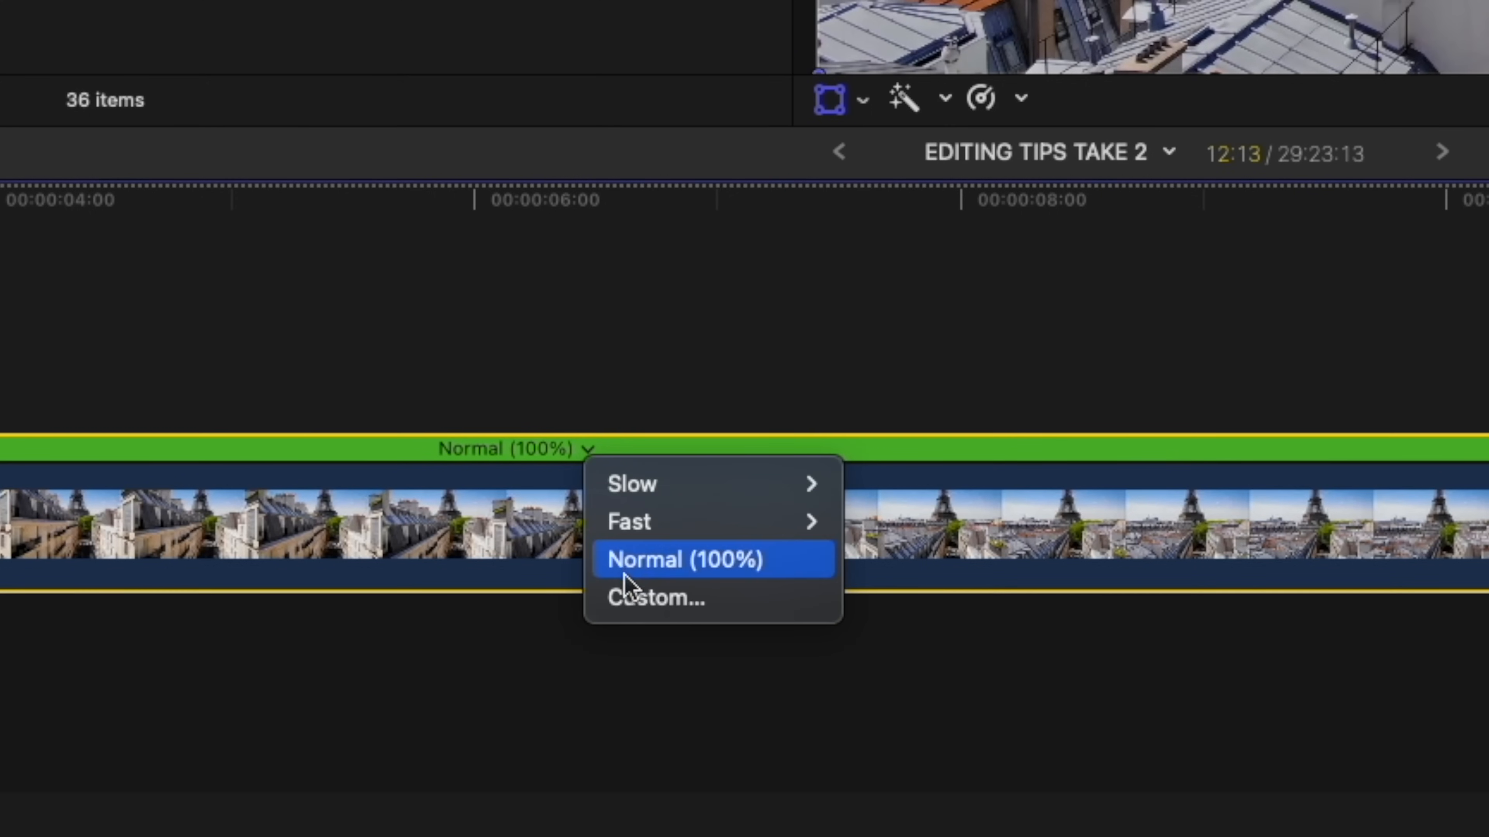
pyautogui.click(656, 598)
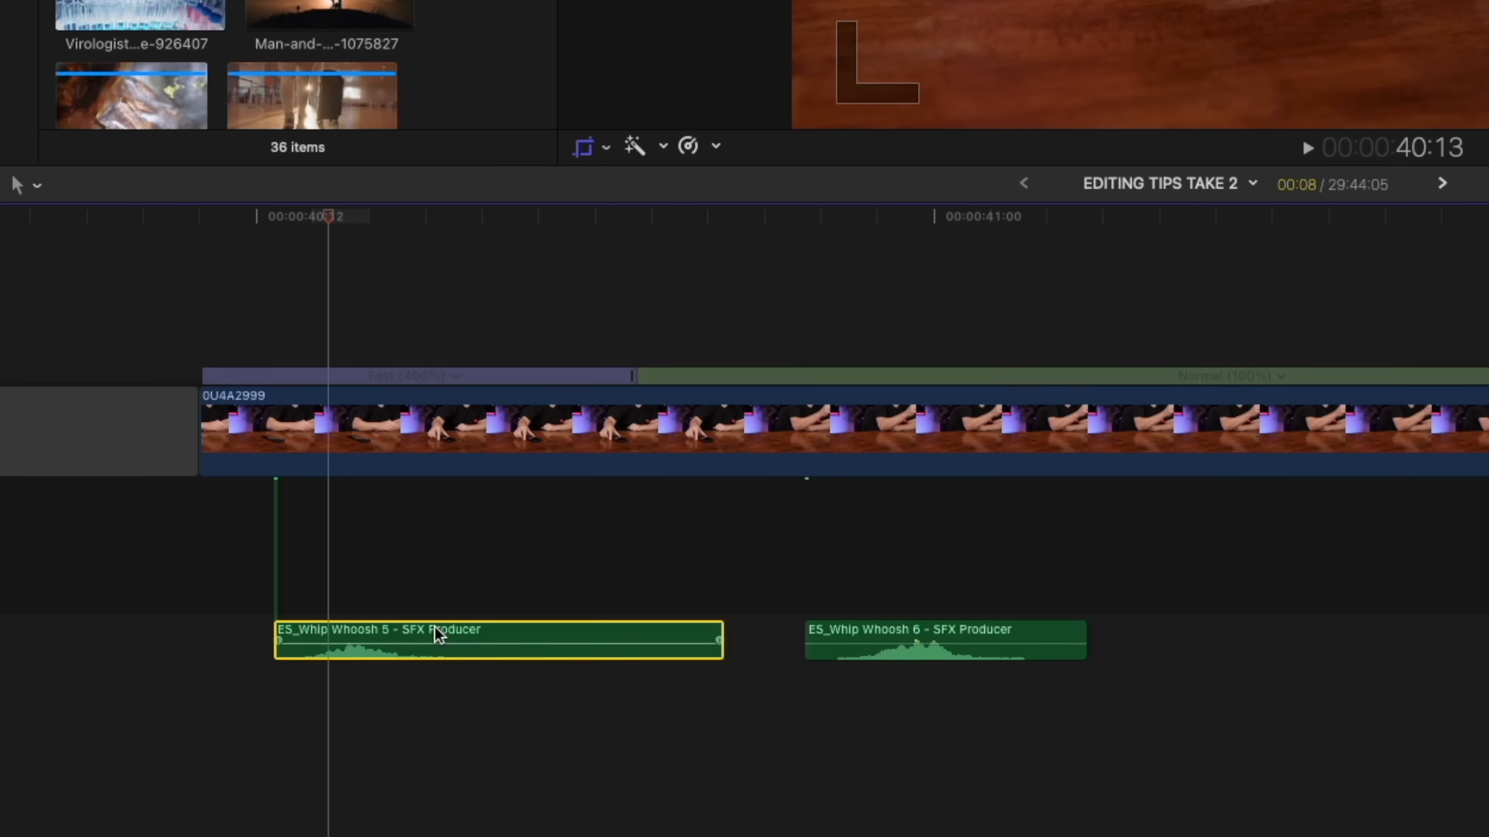
# - Select the first Whip Whoosh sound effect beneath clip 0U4A2999
pyautogui.click(398, 432)
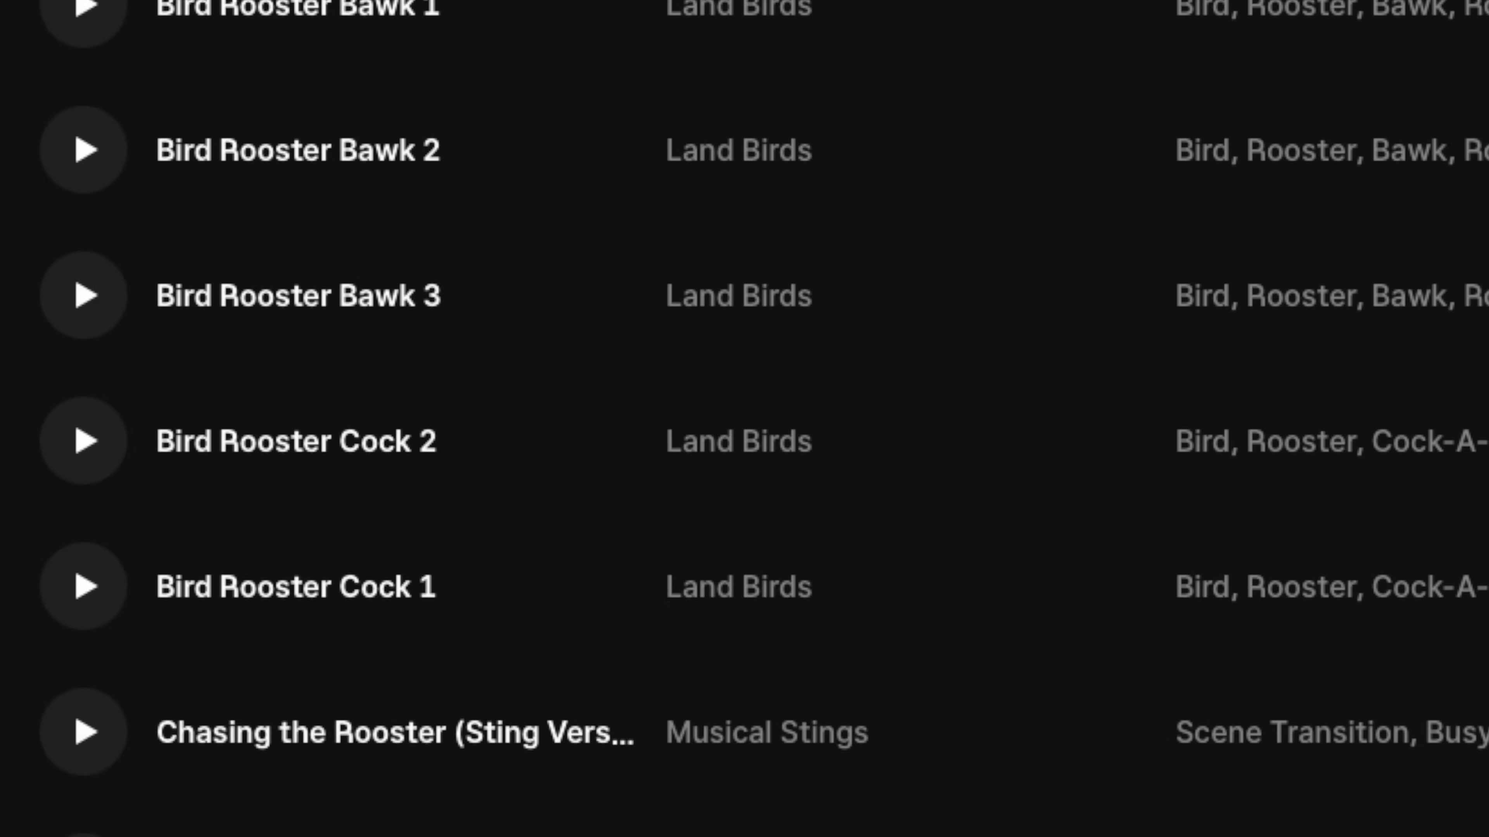
# - Browse the Sound Effects ambience list, then show all featured sound effect categories
pyautogui.click(546, 26)
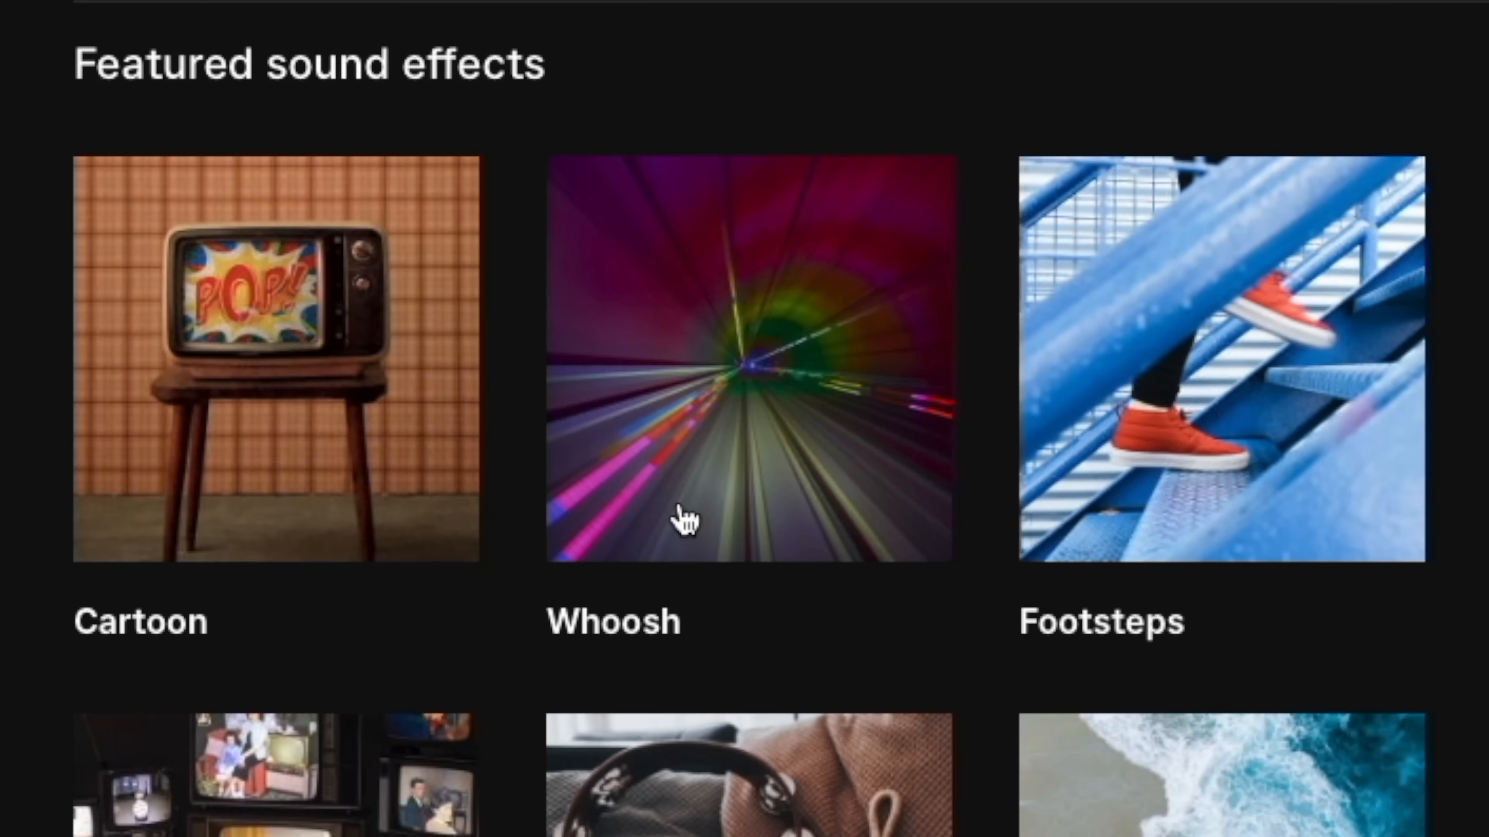
pyautogui.scroll(-3)
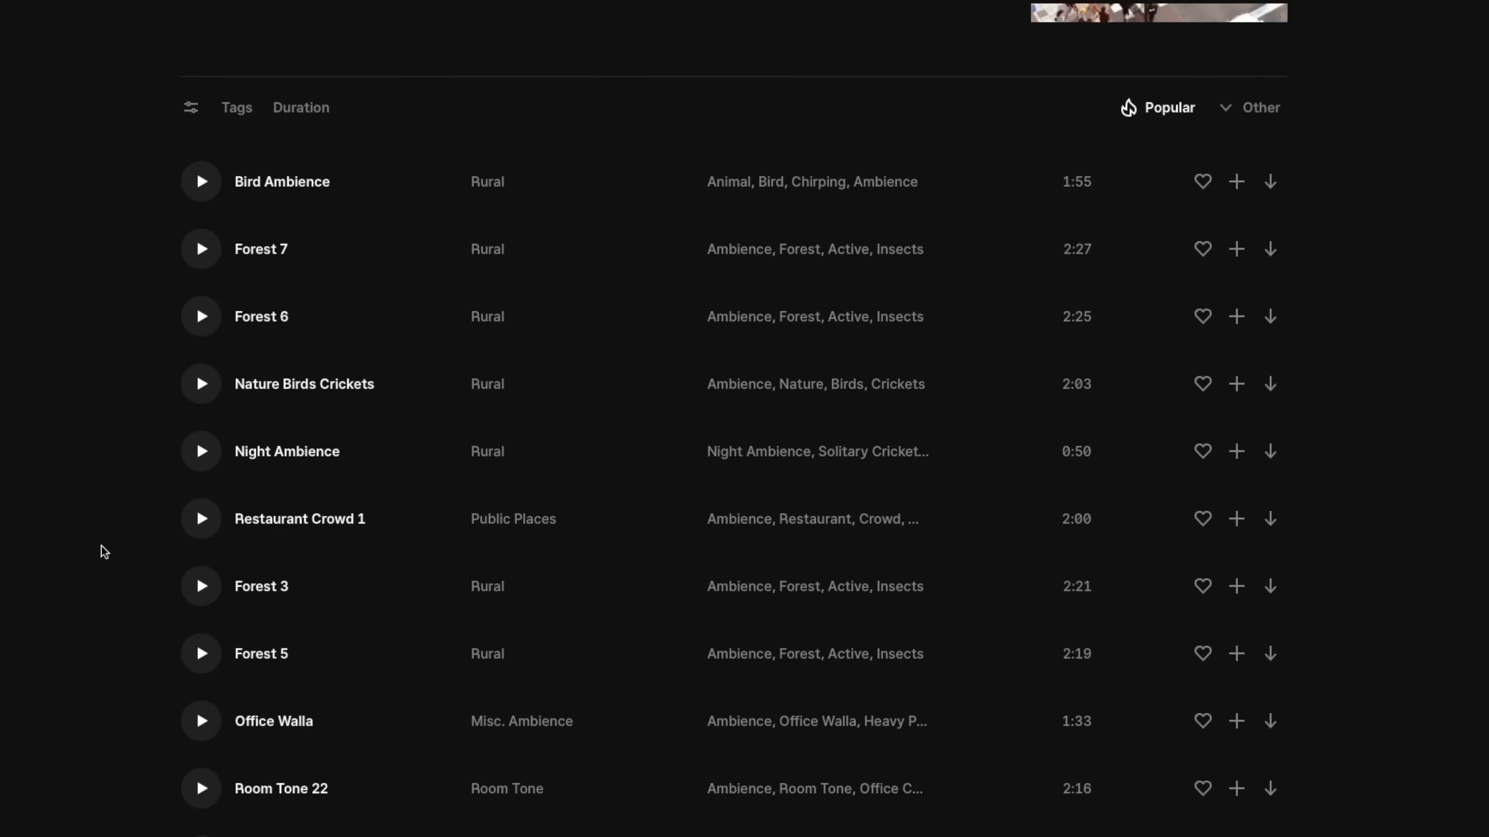
pyautogui.click(556, 26)
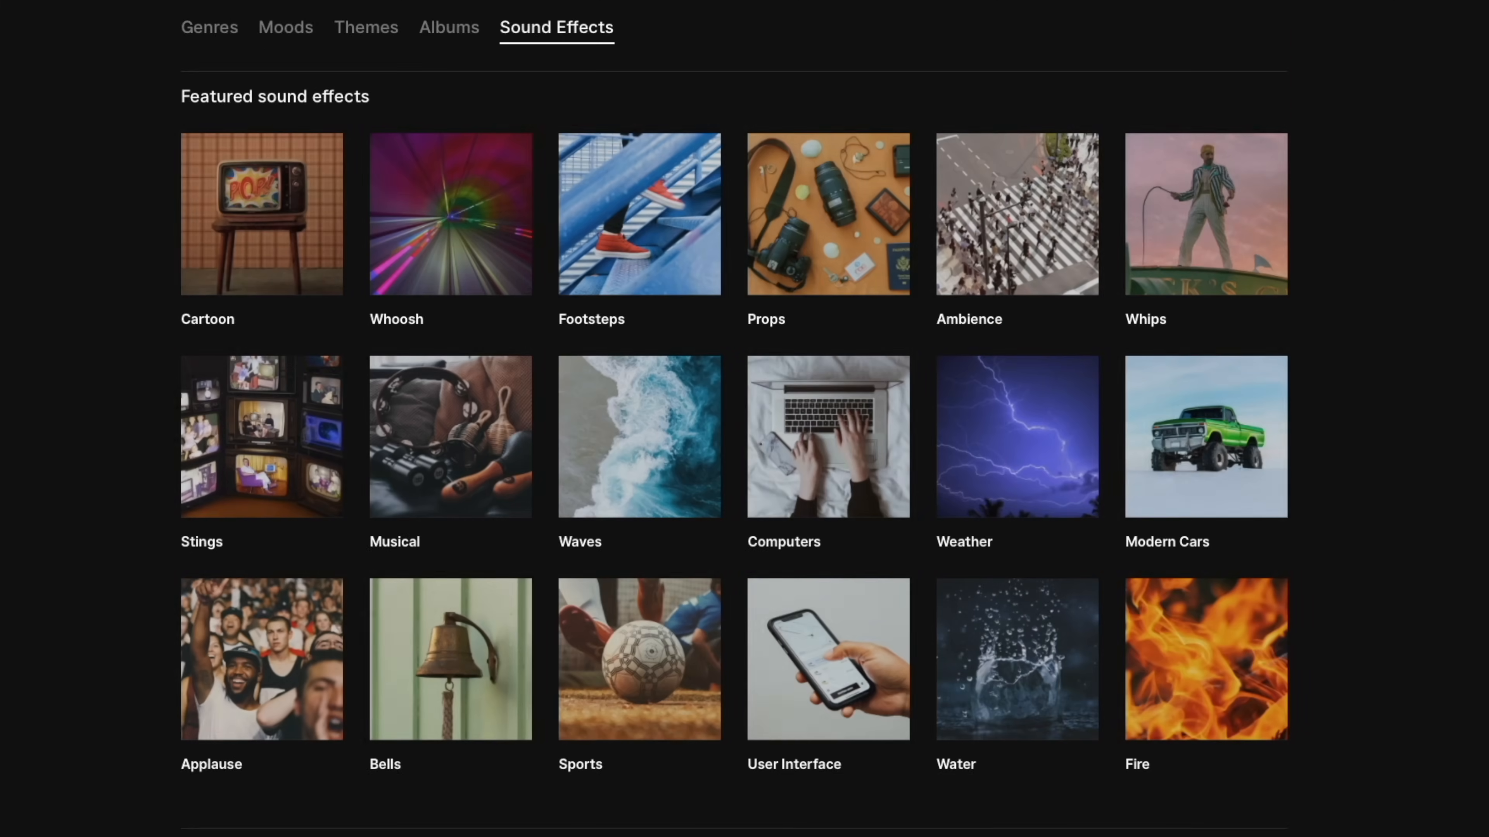
pyautogui.click(1016, 436)
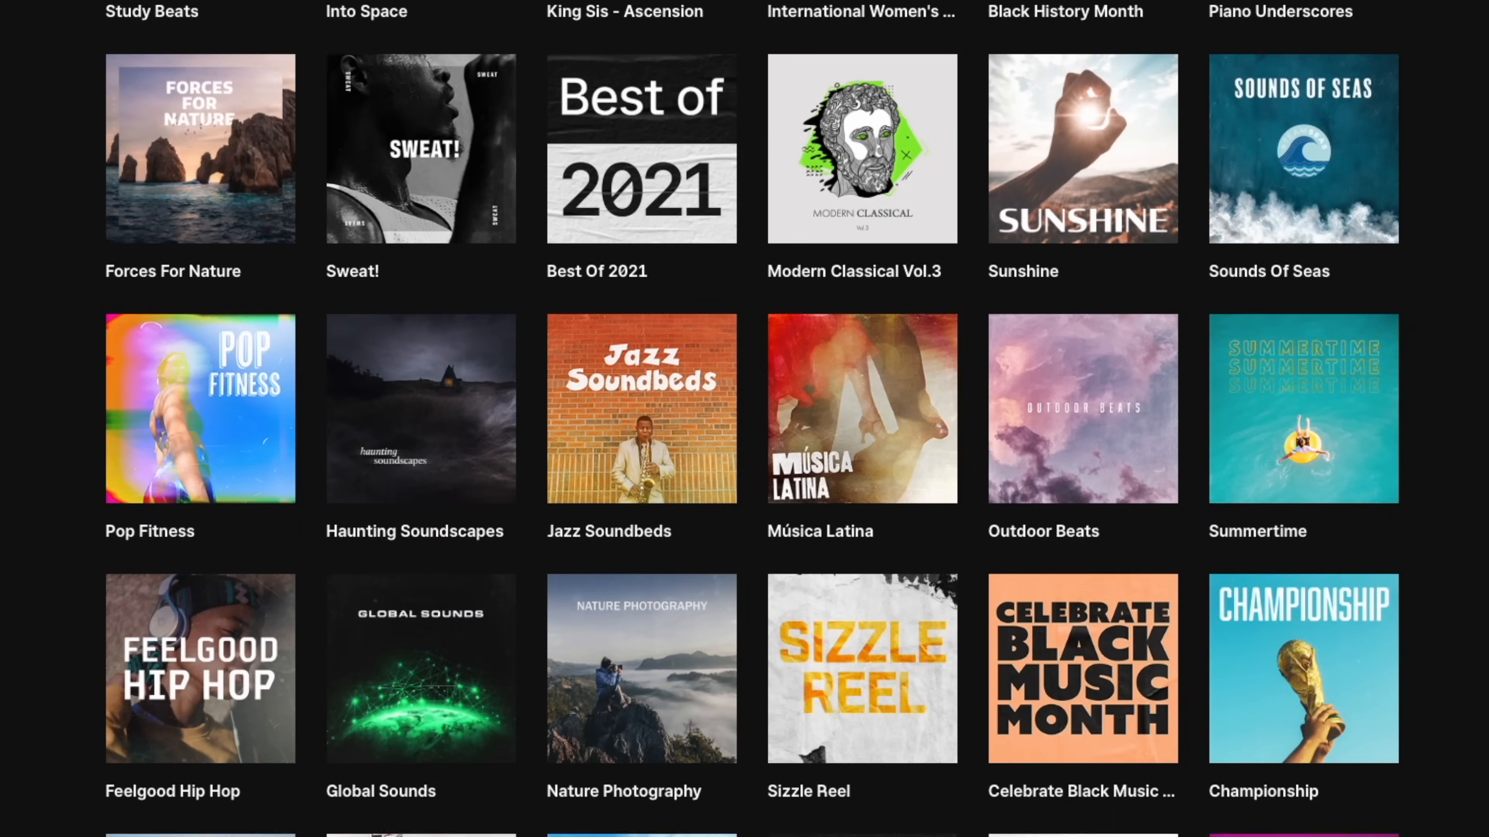
# - Browse the Moods tab, then download Bird Rooster Bawk 1 as an mp3
pyautogui.scroll(3)
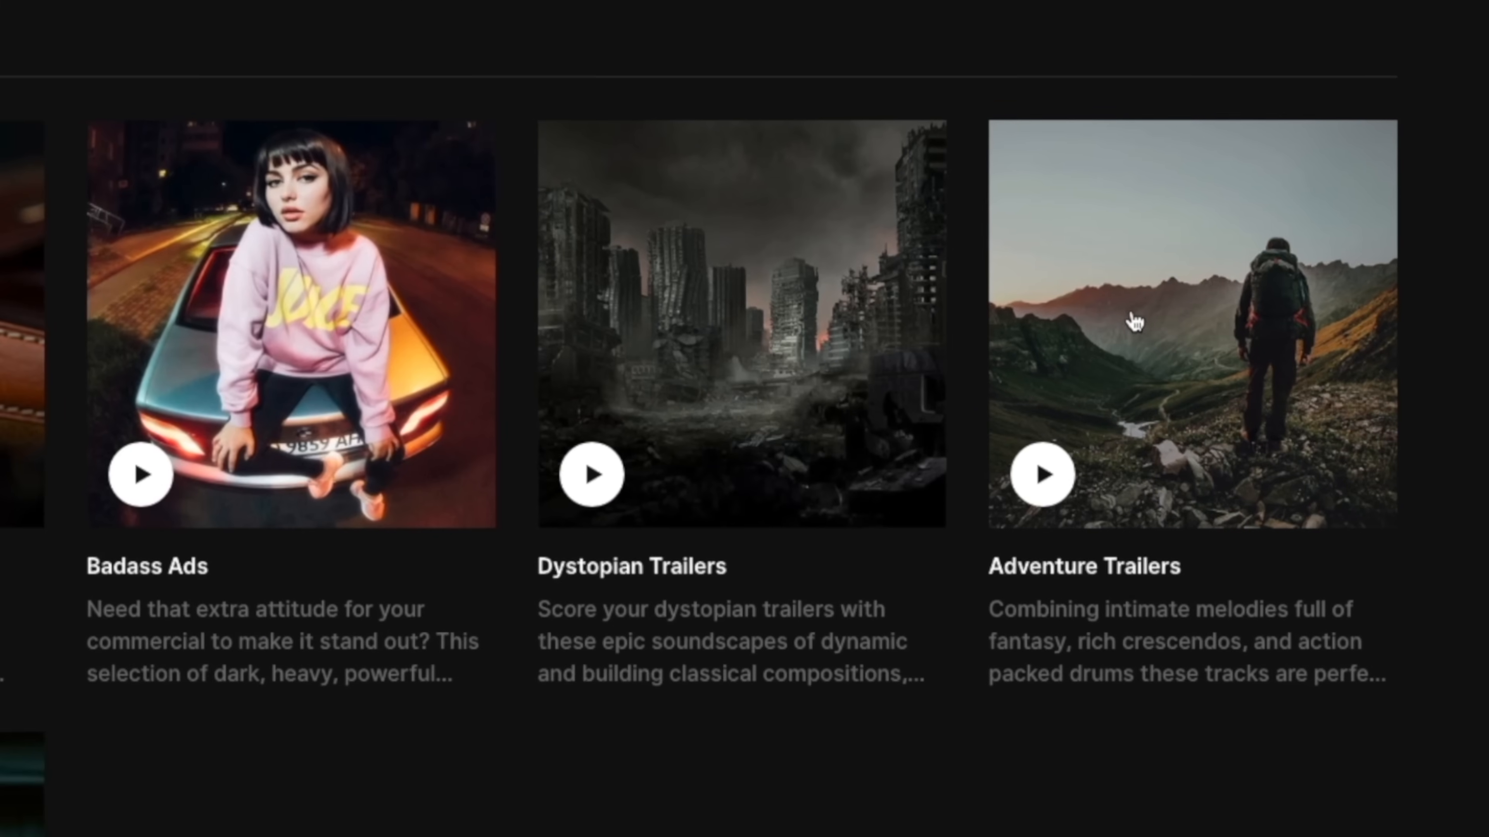
pyautogui.click(411, 116)
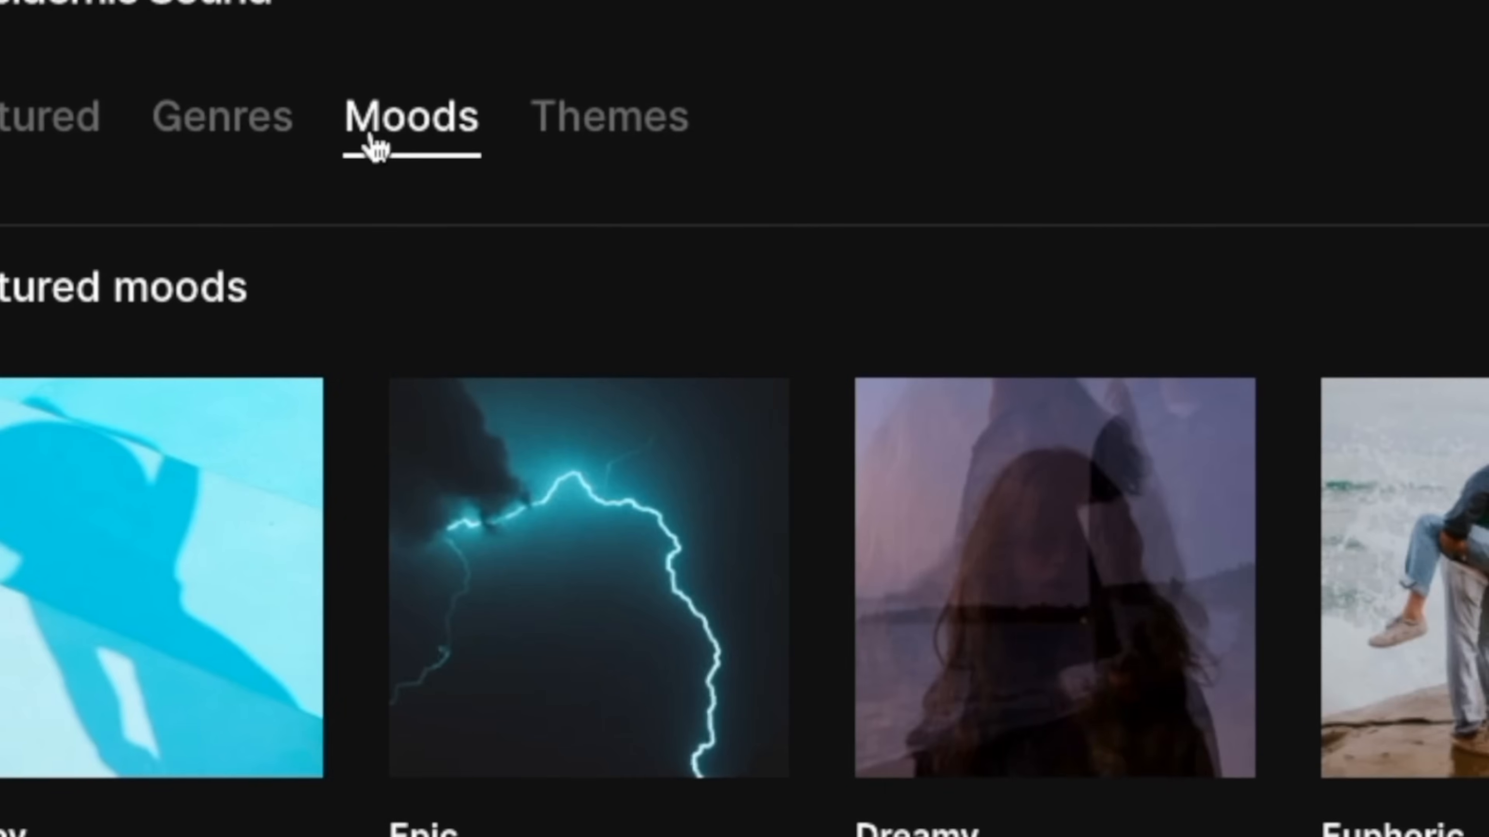
pyautogui.scroll(-3)
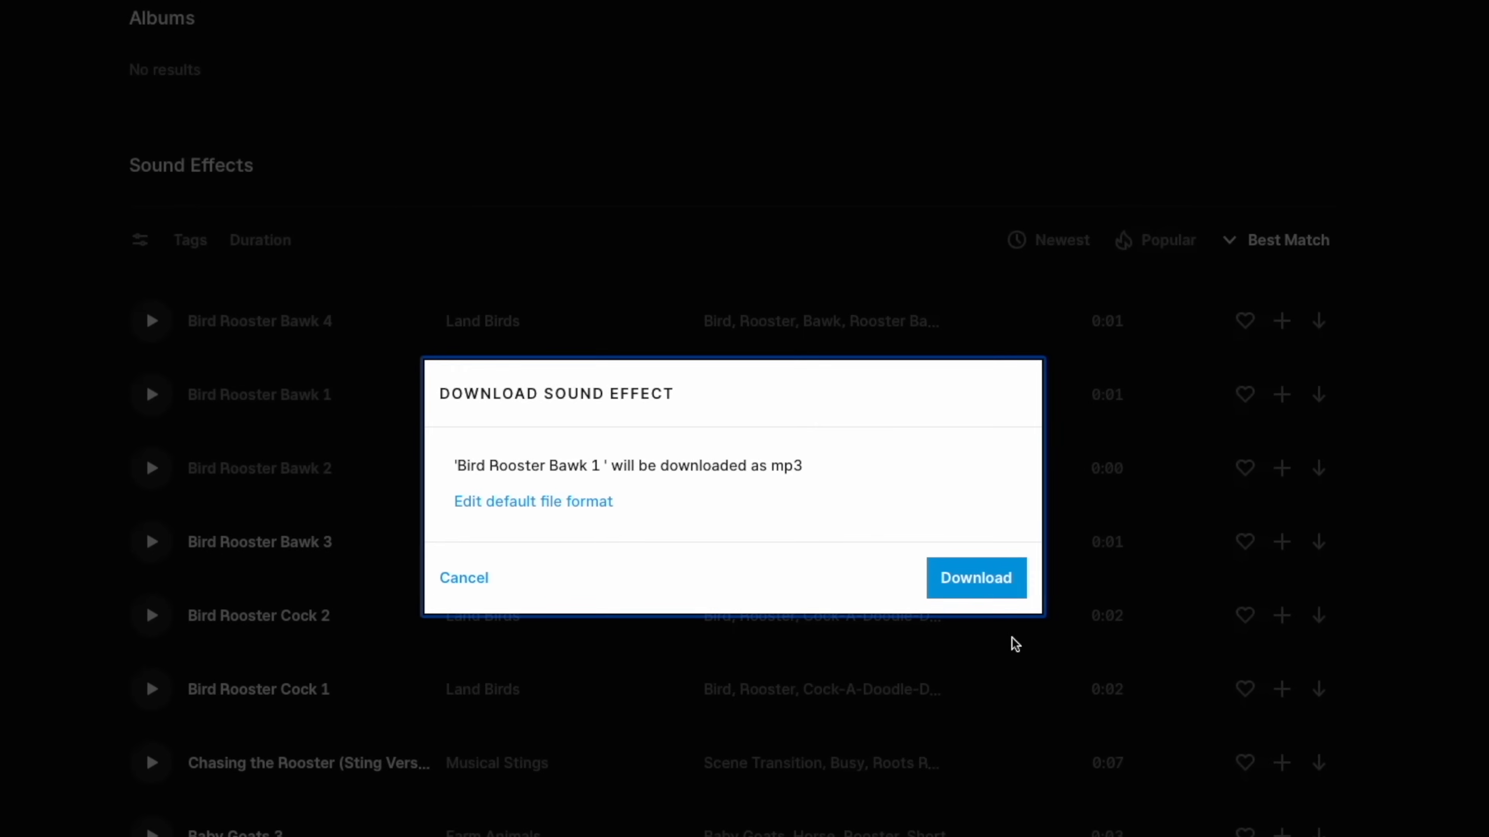
pyautogui.click(976, 577)
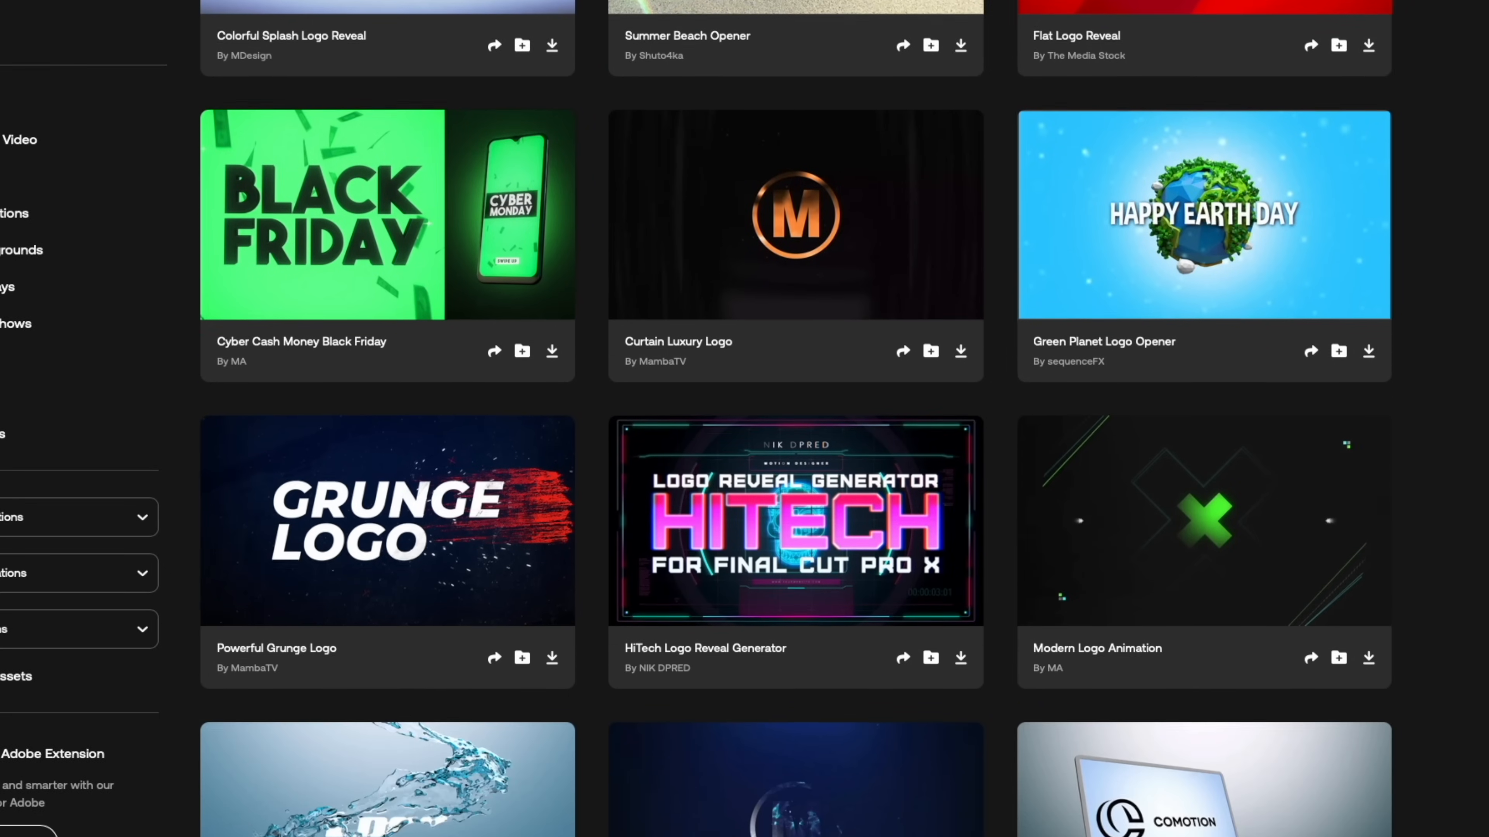
# - Scroll through the Motion Array logo reveal template results
pyautogui.scroll(-3)
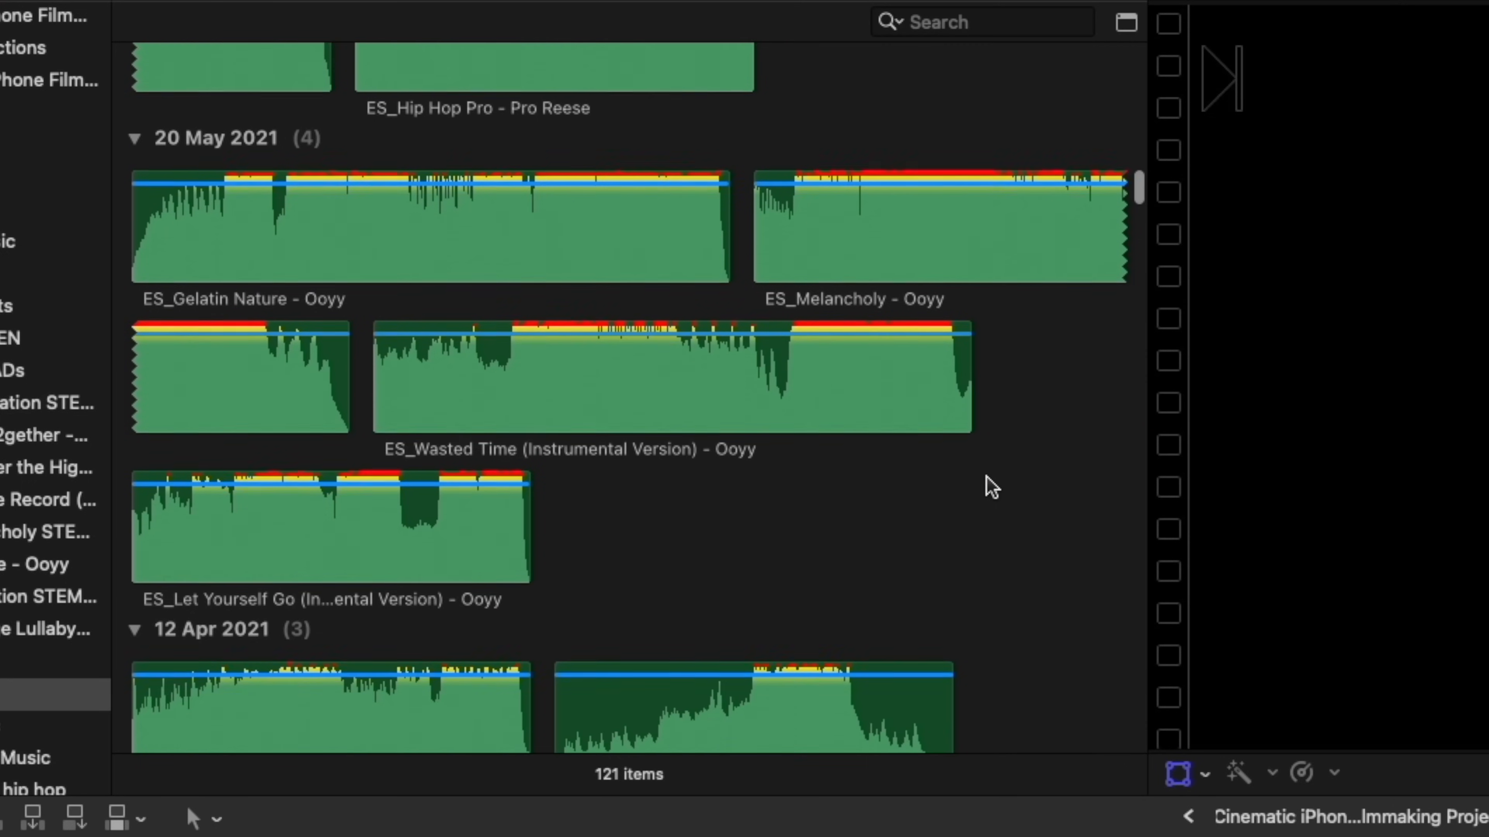
# - Search the library for 'div' to find the ES_Divergent track
pyautogui.write('div')
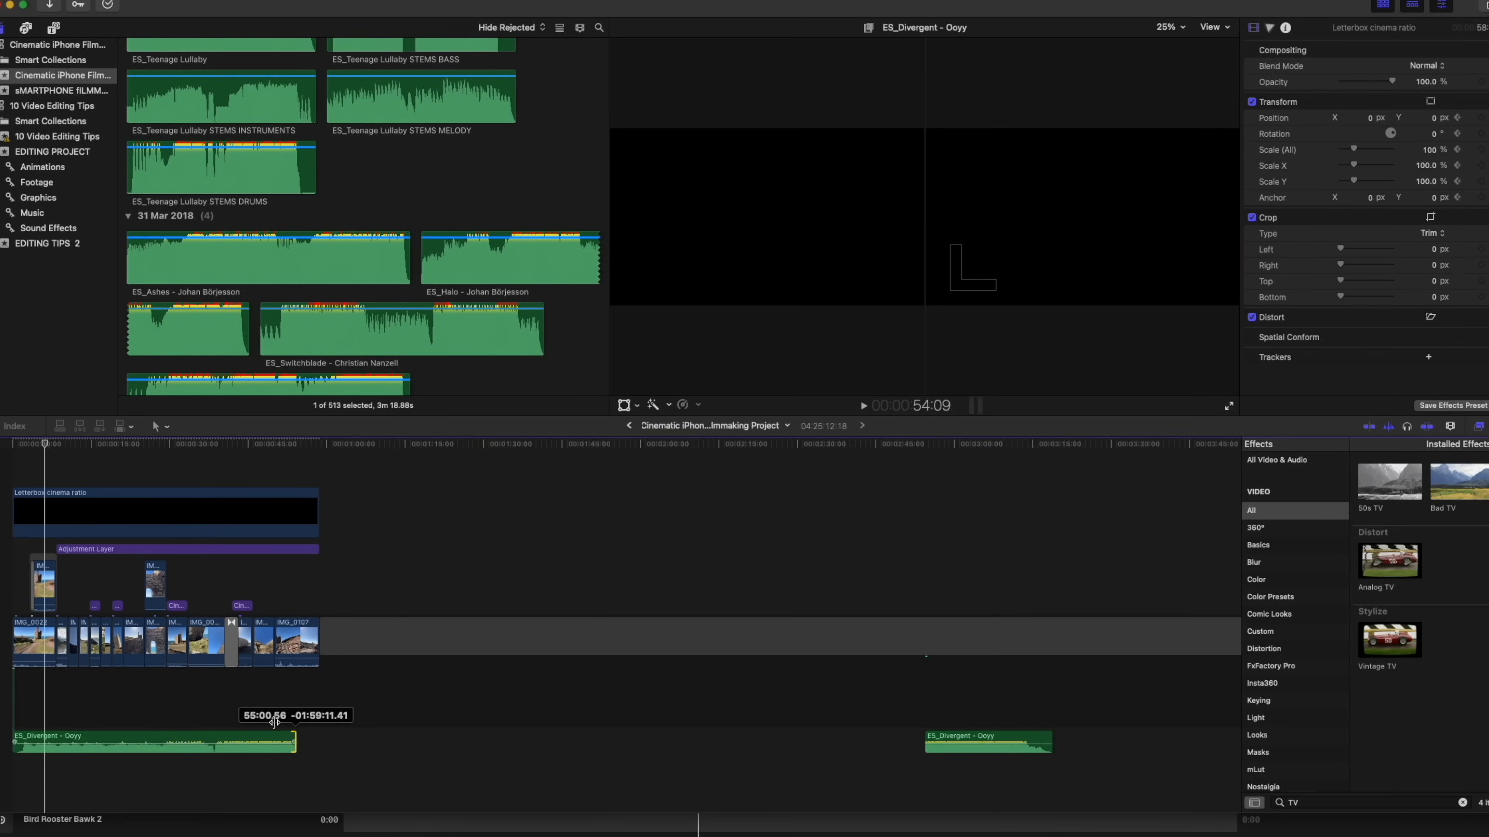
# - Select the second ES_Divergent clip after trimming the first
pyautogui.click(987, 739)
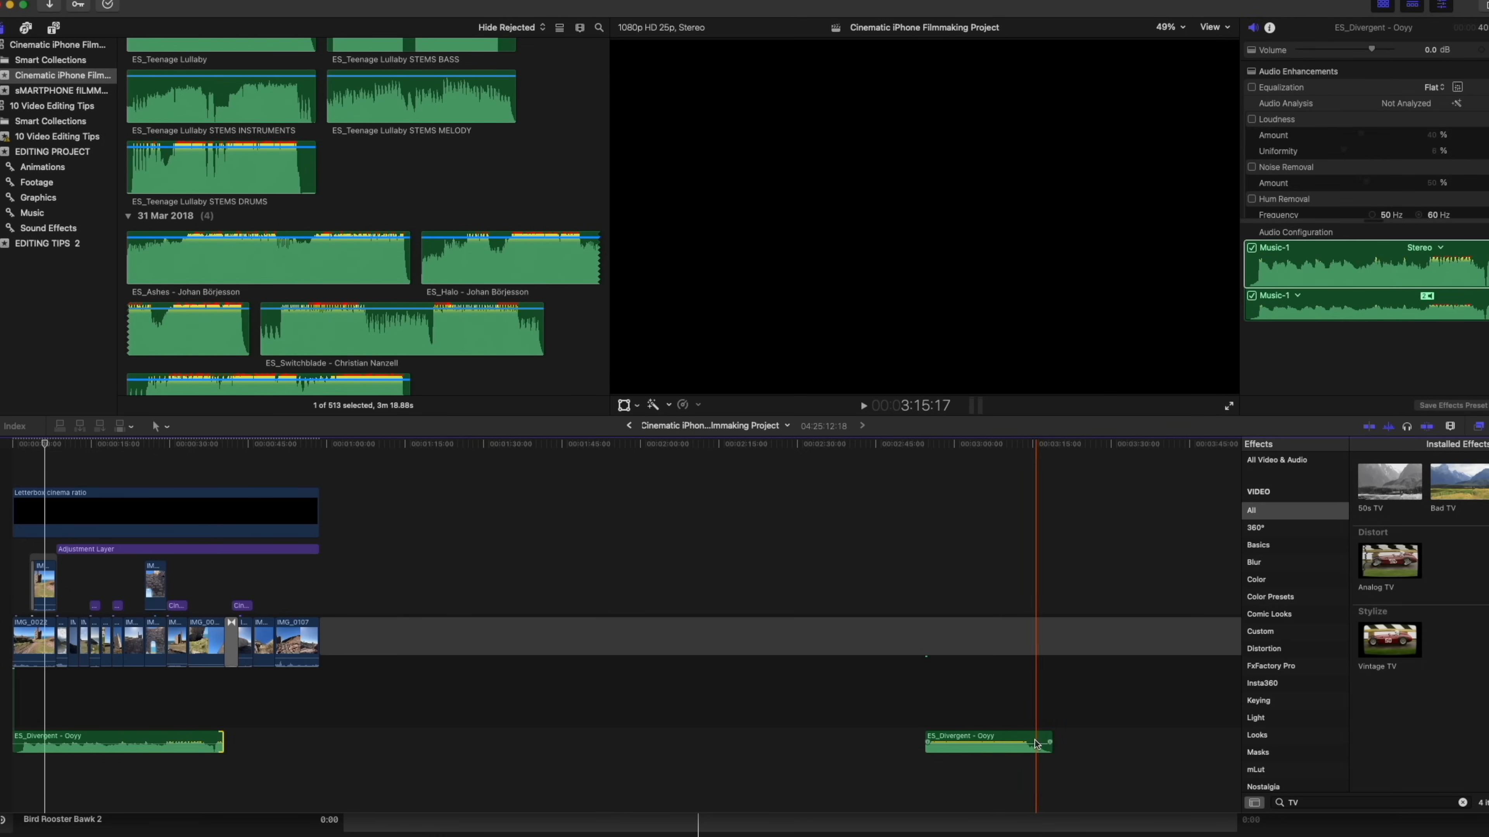